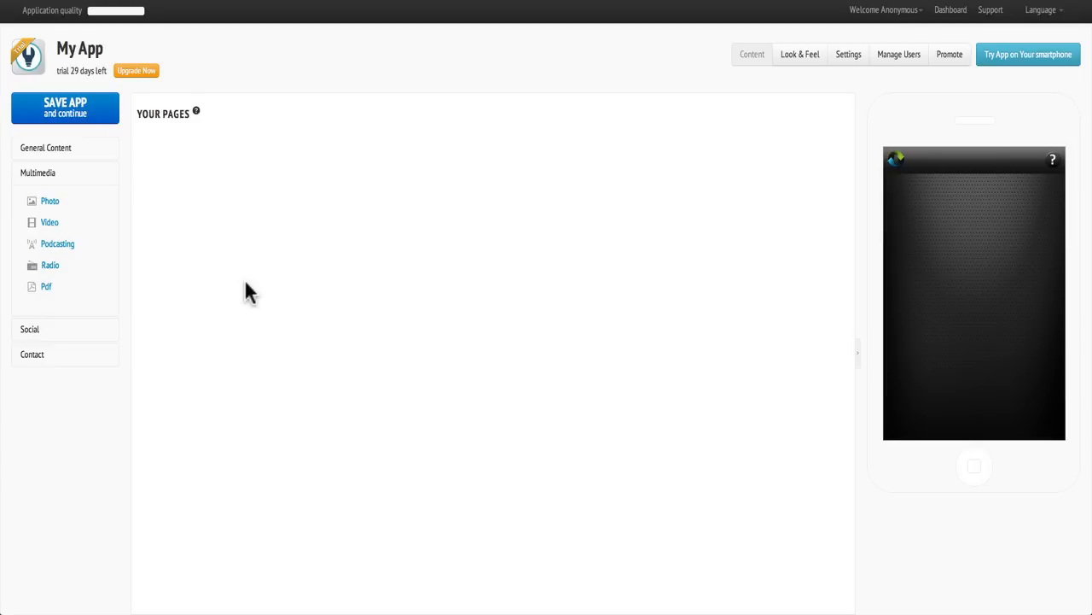
pyautogui.moveTo(156, 238)
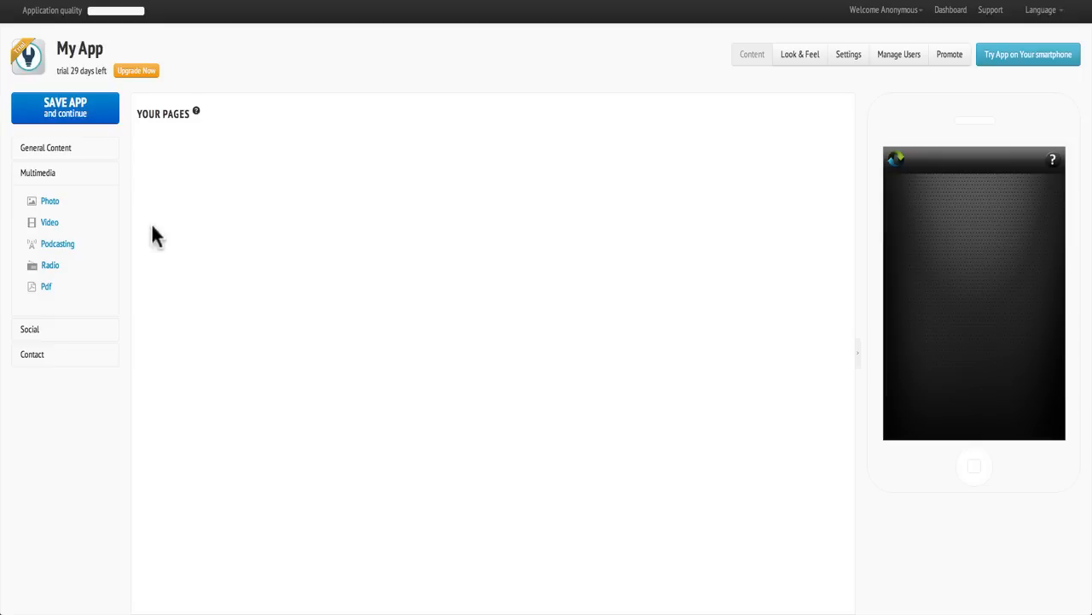
# Add a Photo page and import the Amazon image URL (31xc3OT2L8L._SL500_AA300_.jpg) from the web.
pyautogui.click(189, 214)
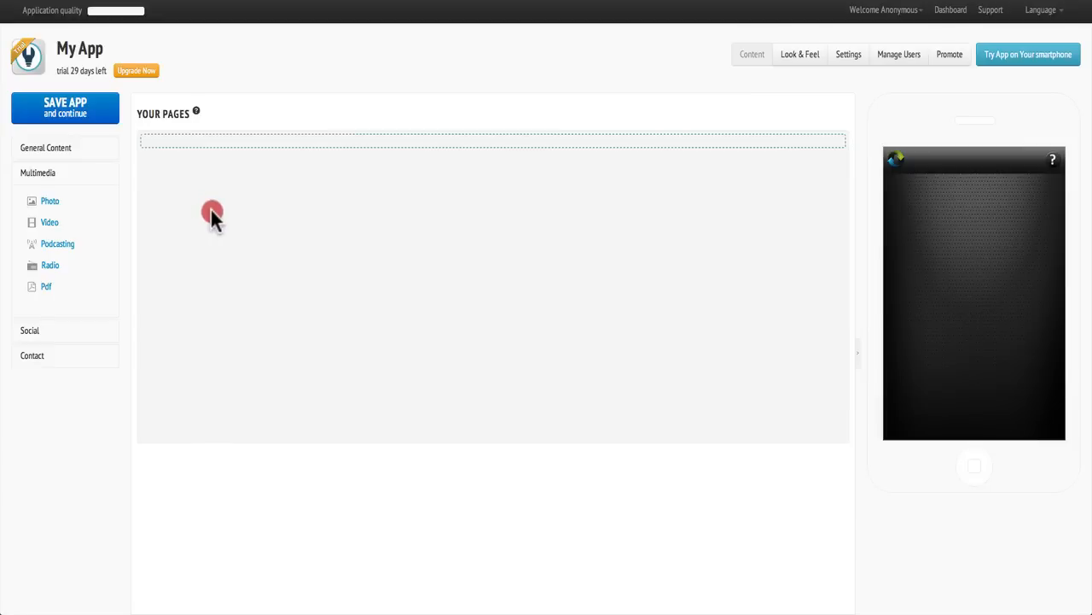
pyautogui.click(49, 201)
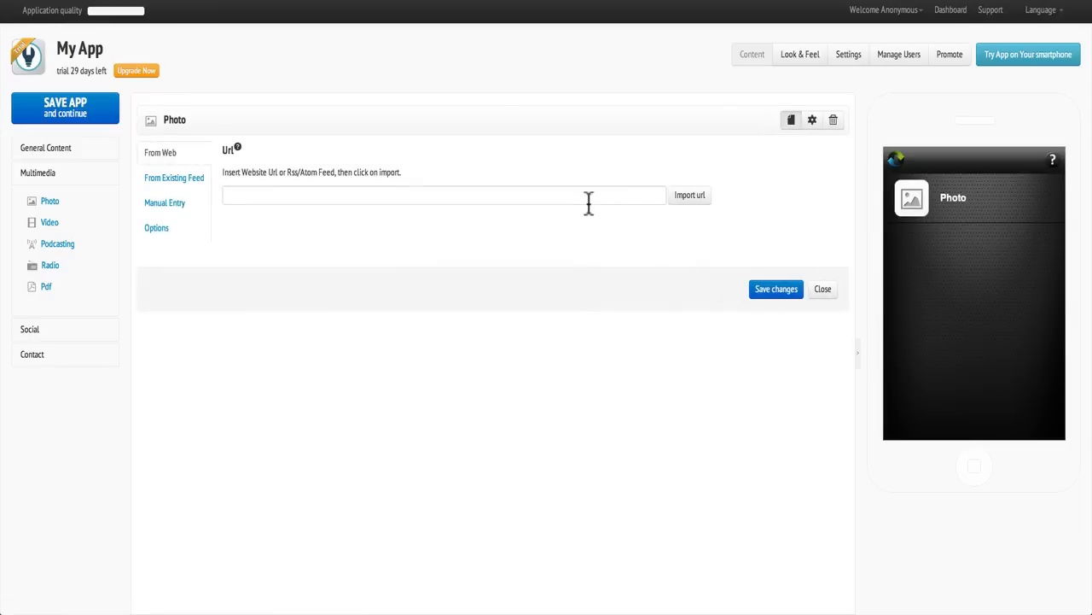
pyautogui.write('http://ecx.images-amazon.com/images/I/31xc3OT2L8L._SL500_AA300_.jpg')
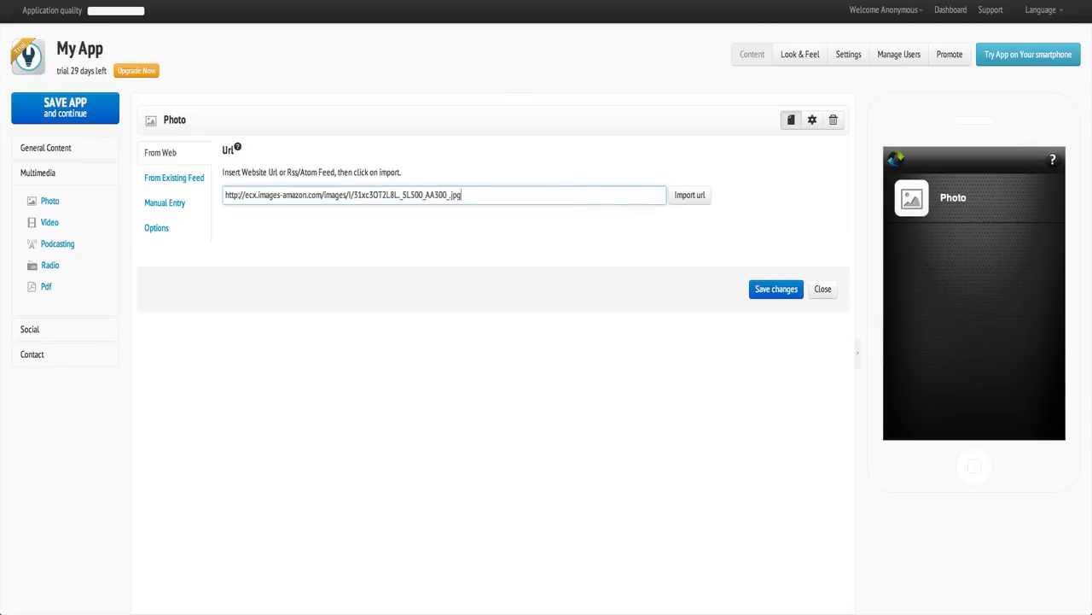
pyautogui.moveTo(680, 205)
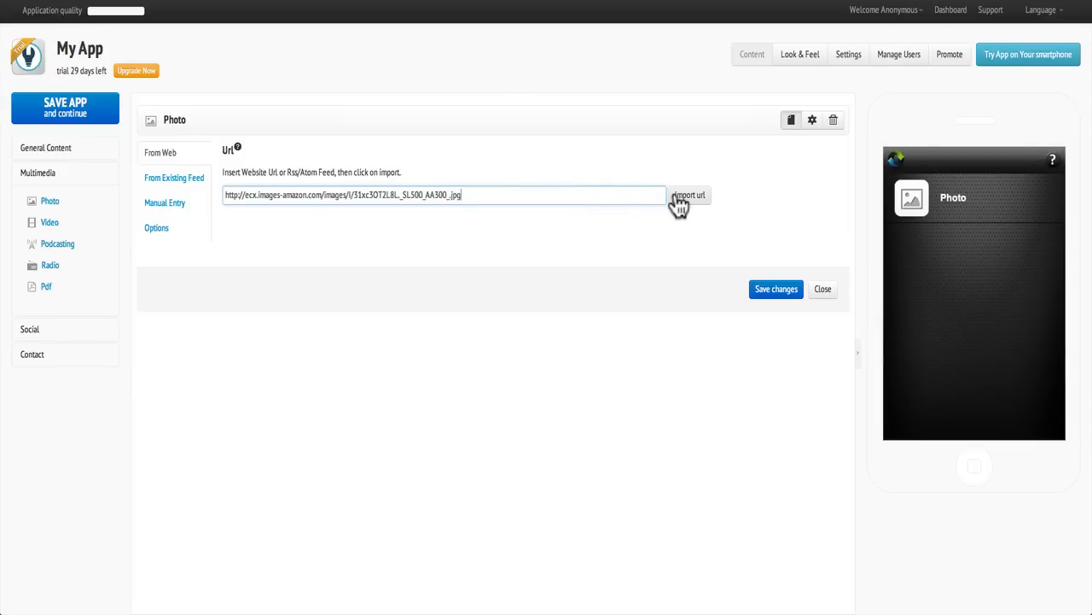
pyautogui.click(689, 195)
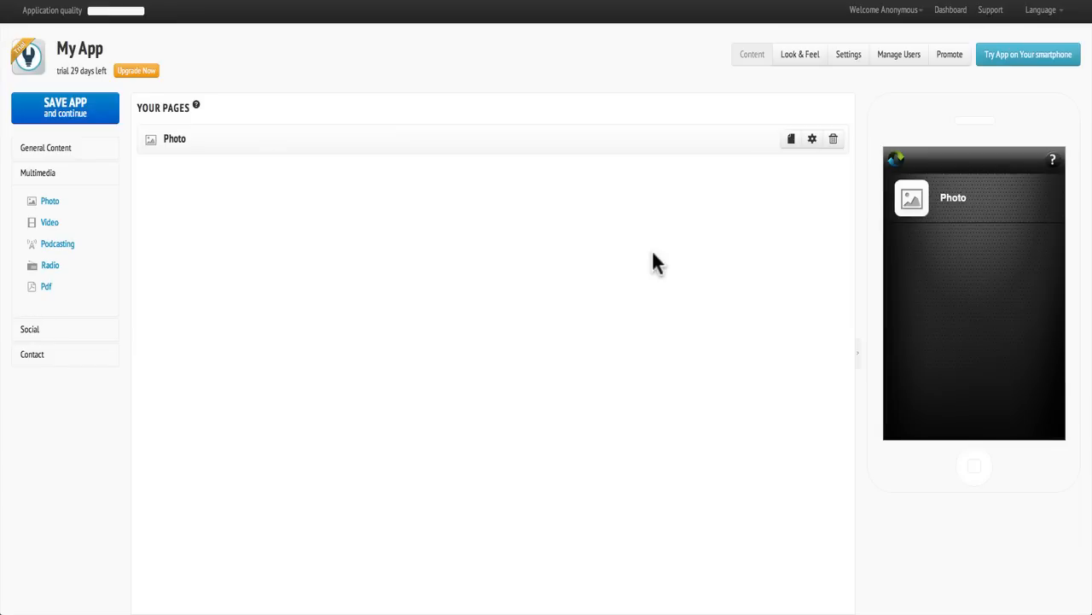
pyautogui.moveTo(745, 199)
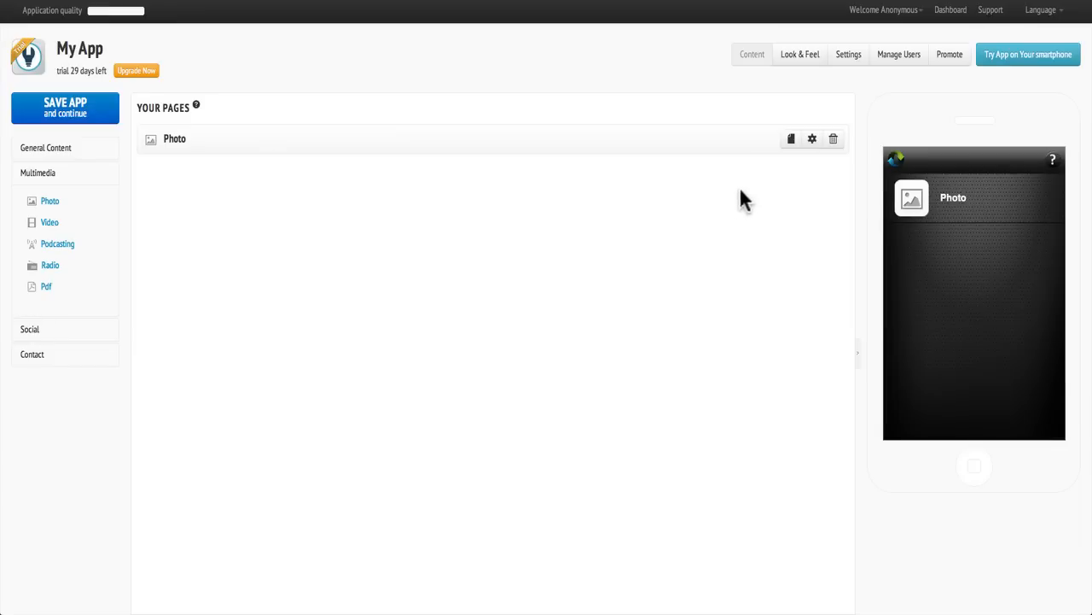
pyautogui.click(812, 139)
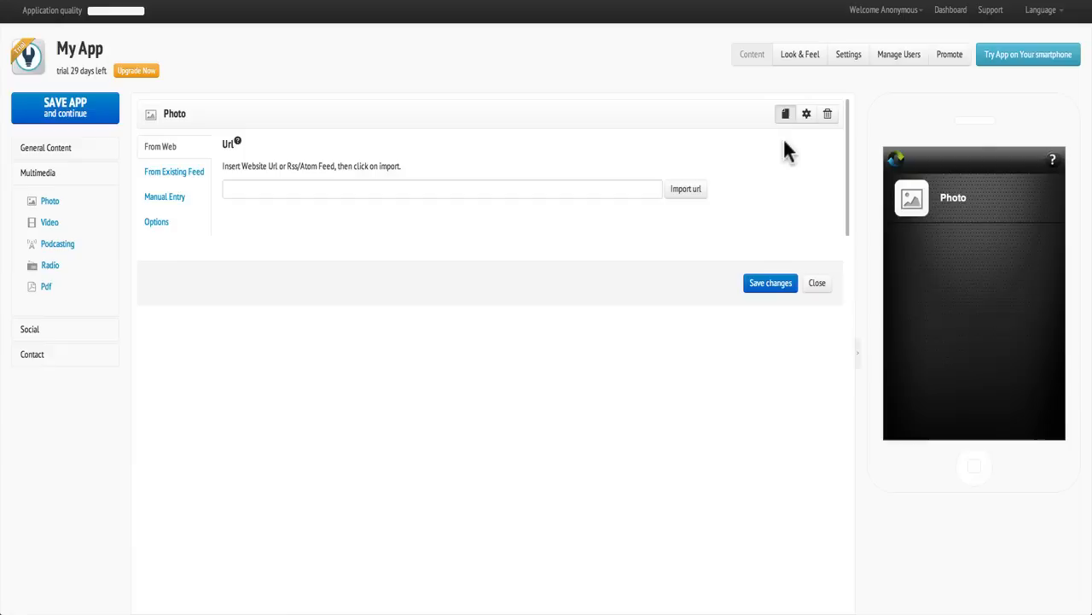
pyautogui.click(442, 189)
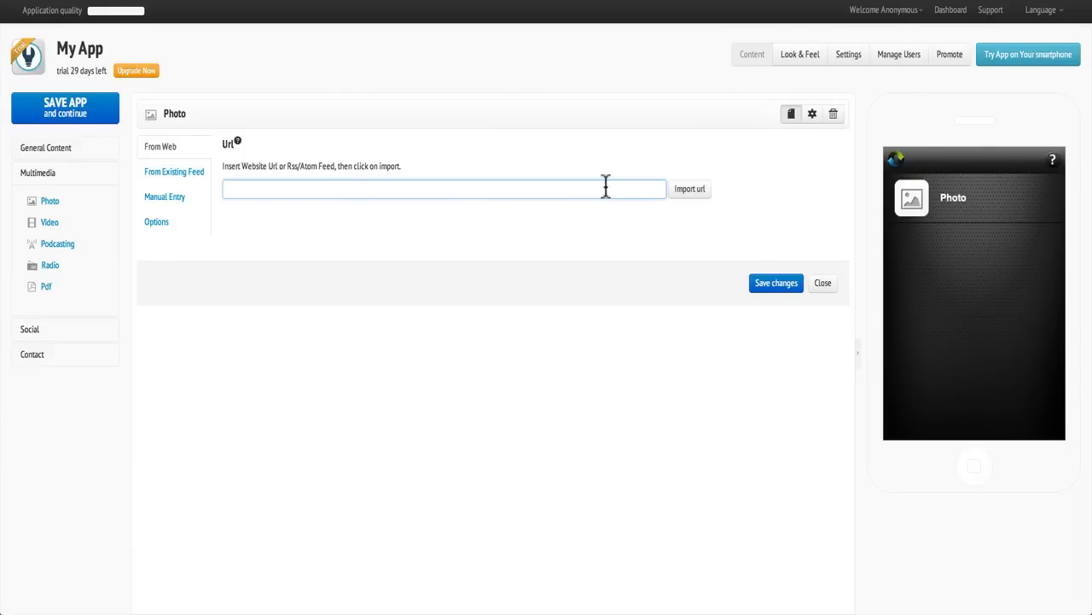
pyautogui.write('http://www.flickr.com/photos/ipad3gwifi/')
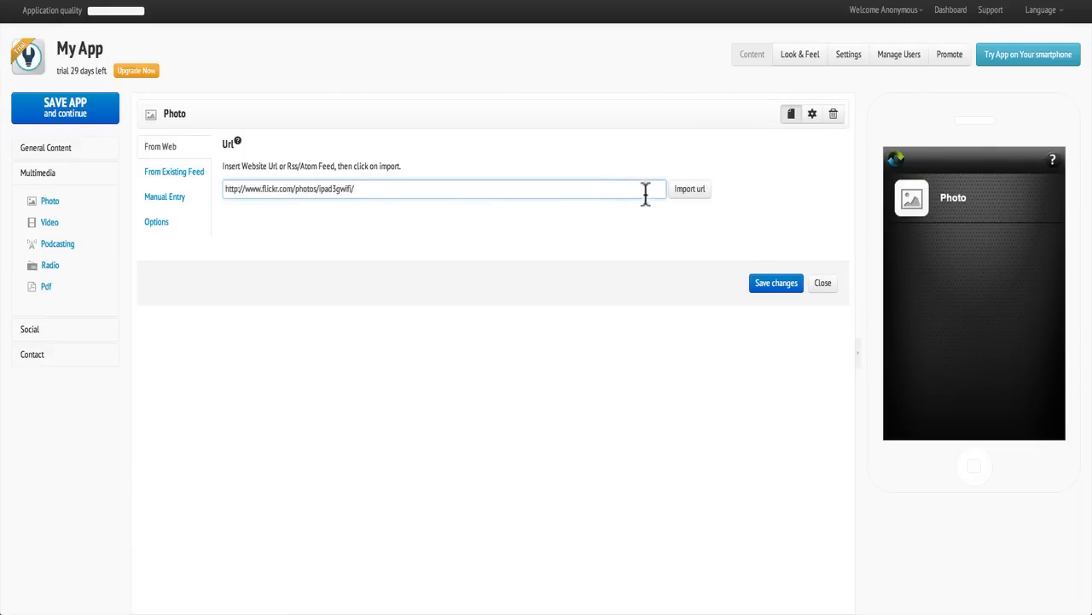
pyautogui.click(689, 189)
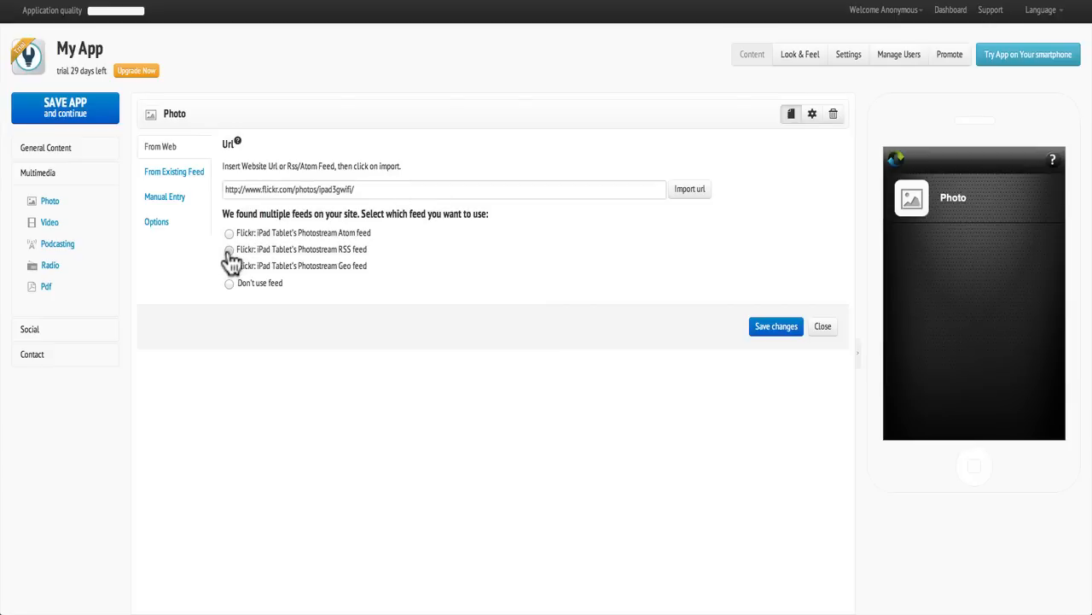
pyautogui.click(229, 250)
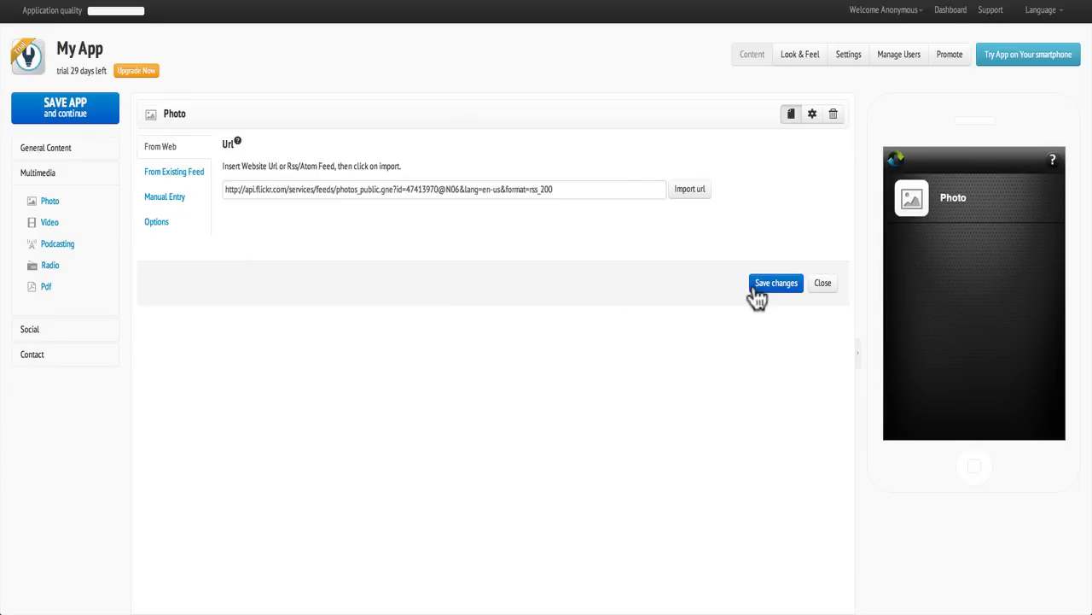
pyautogui.click(775, 283)
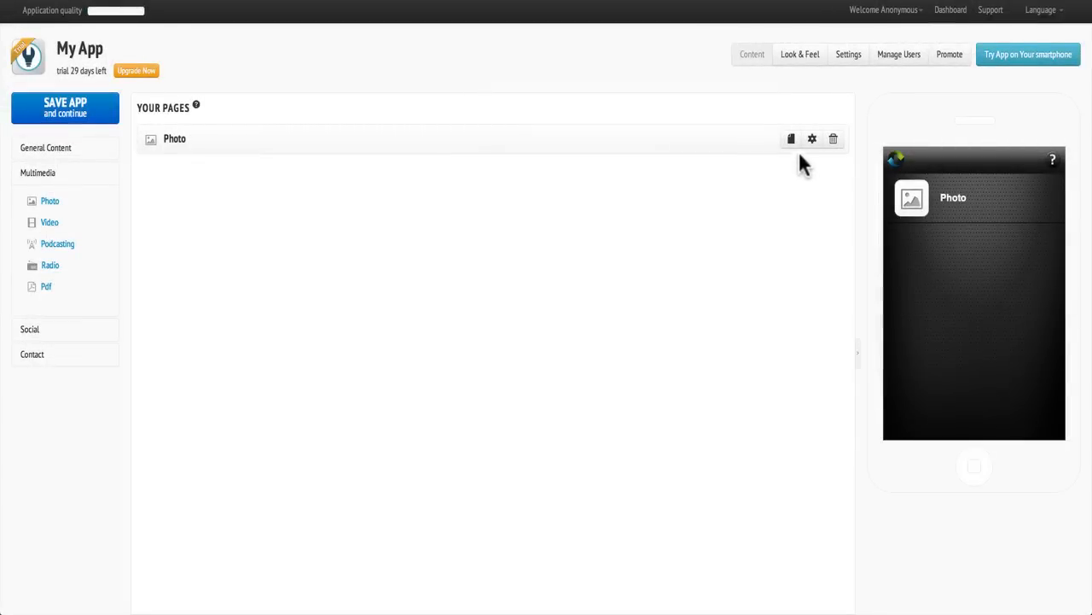
pyautogui.click(791, 139)
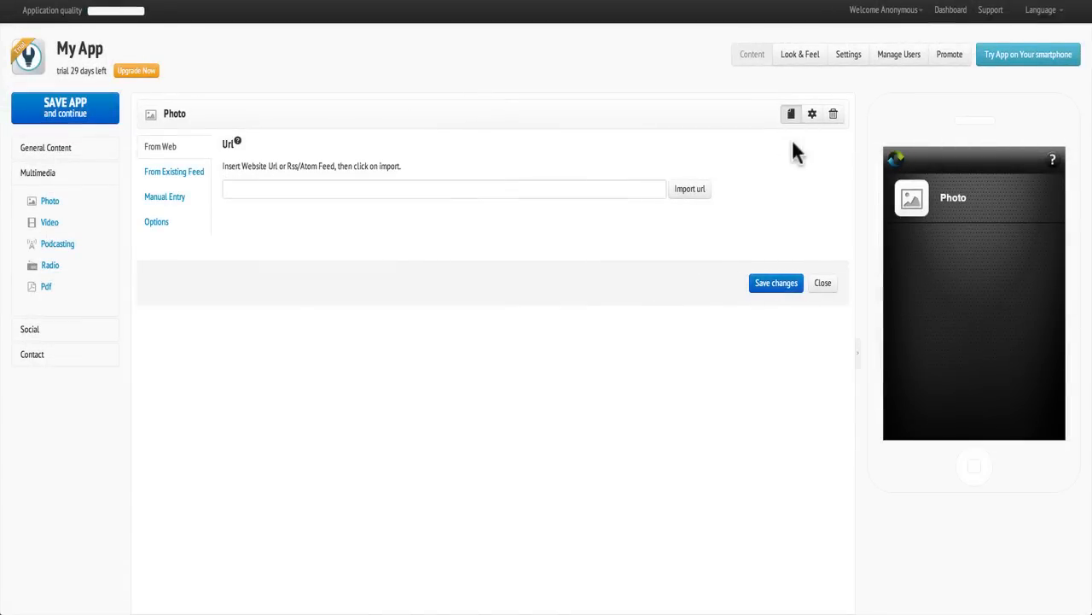
# Create a manual image feed named 'Apple product'.
pyautogui.click(174, 171)
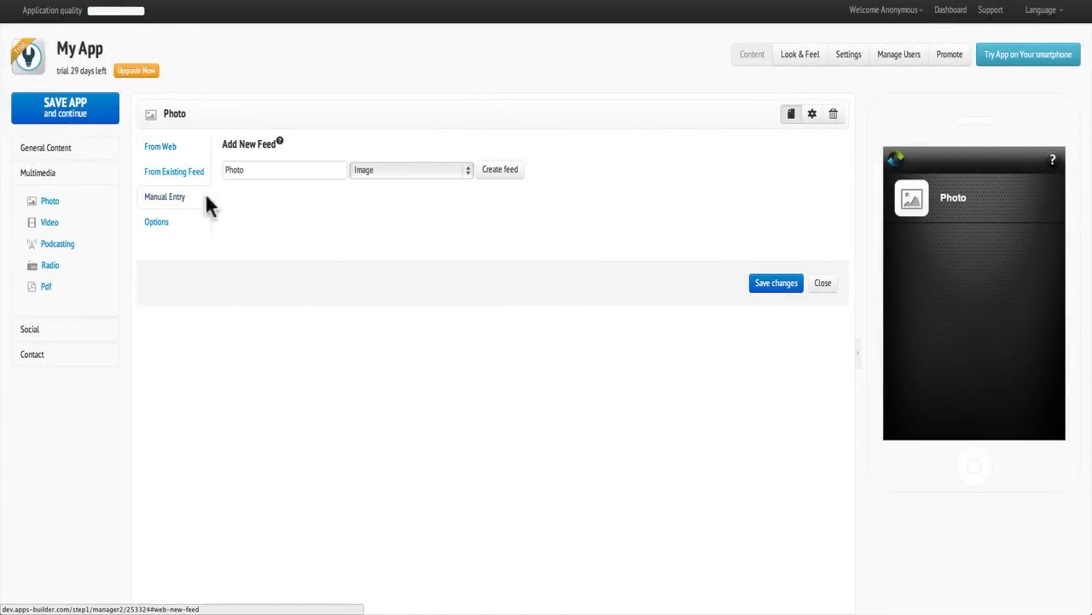
pyautogui.write('Apple products')
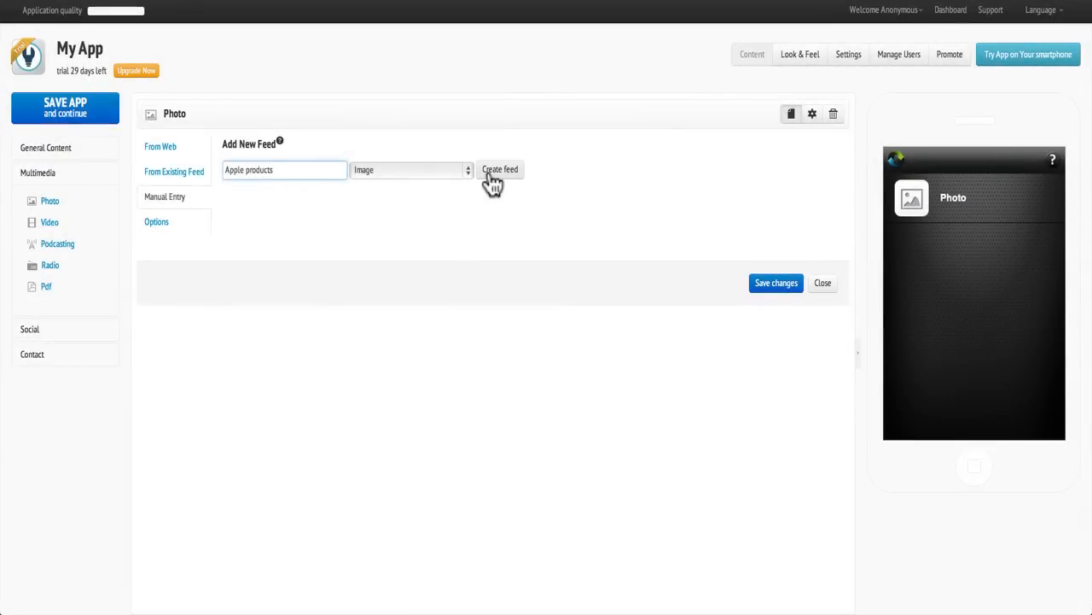
pyautogui.click(499, 169)
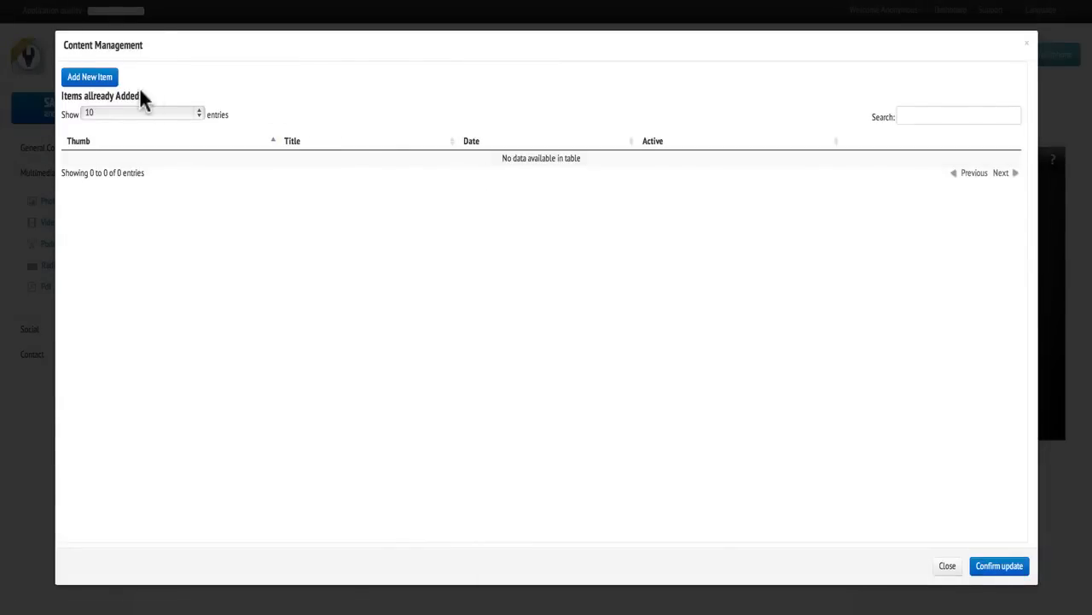
# Add an 'Apple' image item with an uploaded picture, save it, and confirm the feed update.
pyautogui.click(89, 77)
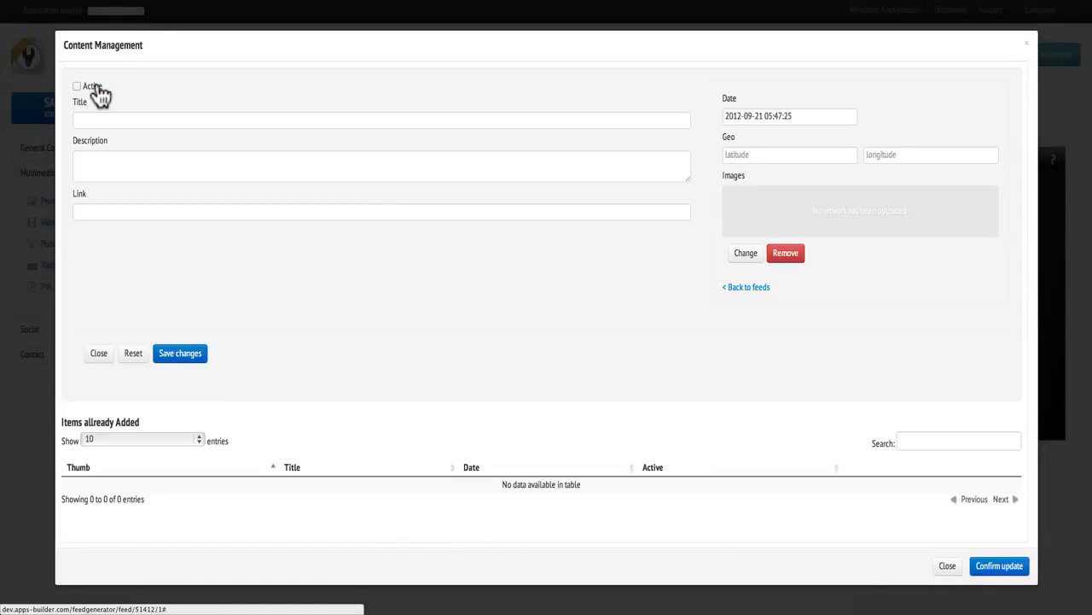
pyautogui.write('Apple Ipad')
pyautogui.click(381, 165)
pyautogui.write('take a look at the new ipad')
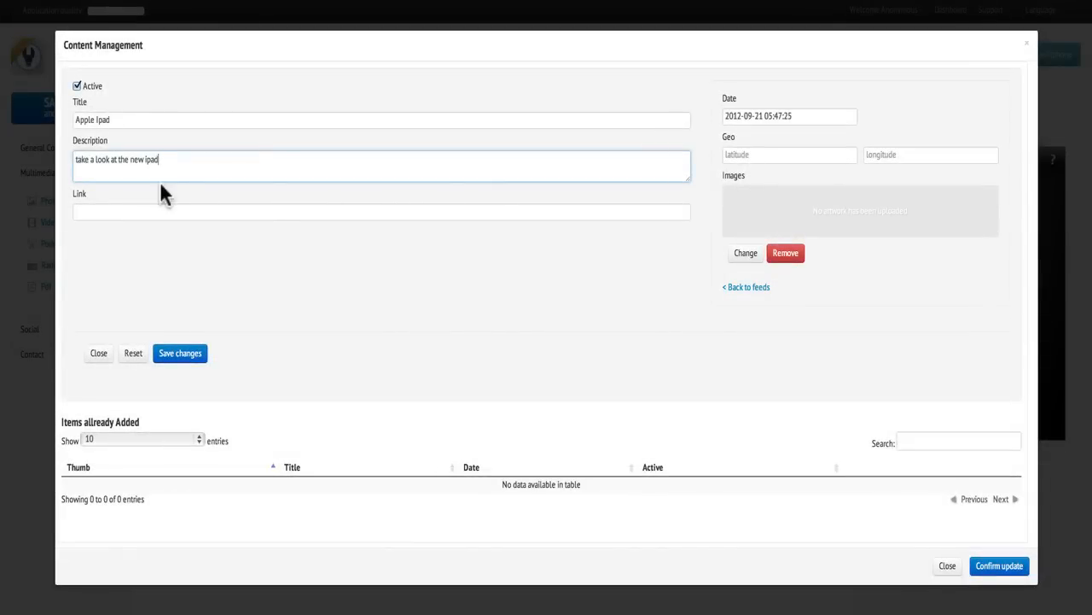
pyautogui.moveTo(745, 252)
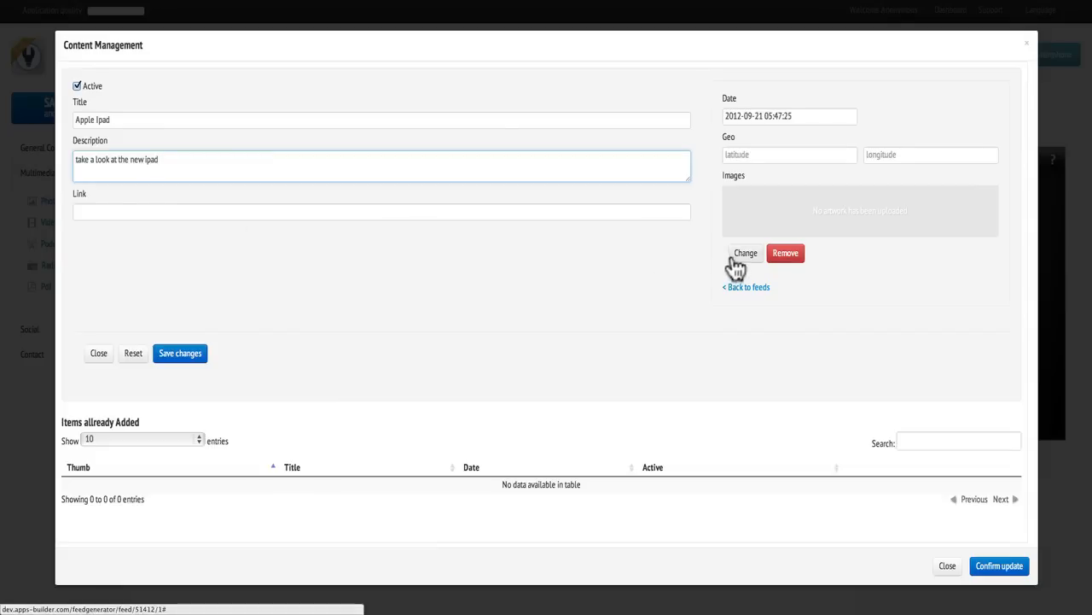
pyautogui.click(746, 252)
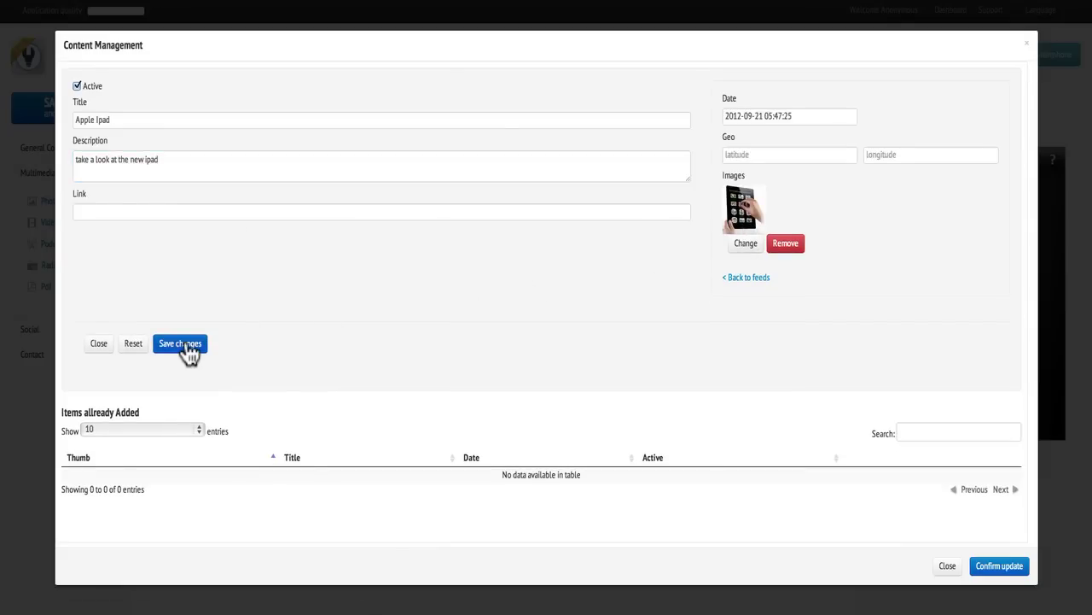
pyautogui.click(179, 343)
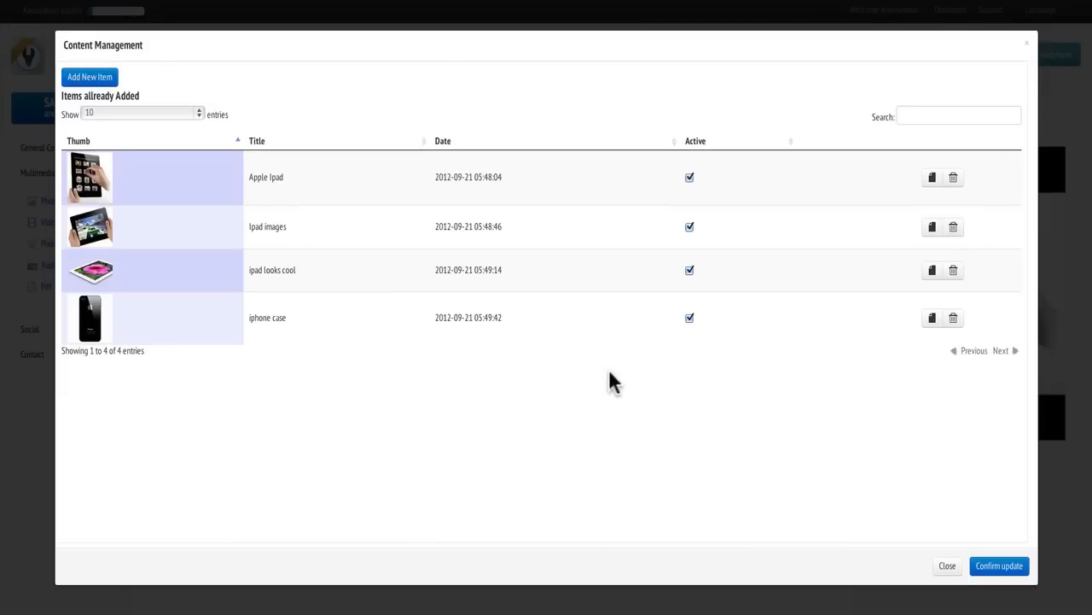
pyautogui.click(999, 565)
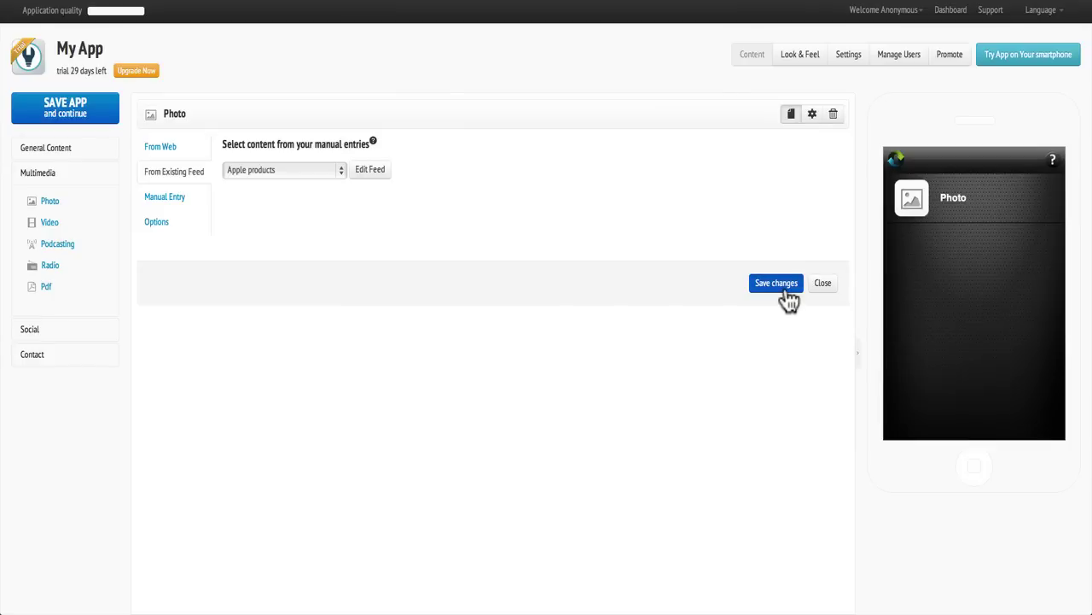
# Save the Photo page using the Apple products feed and browse to the iphone case photo in the preview.
pyautogui.click(775, 283)
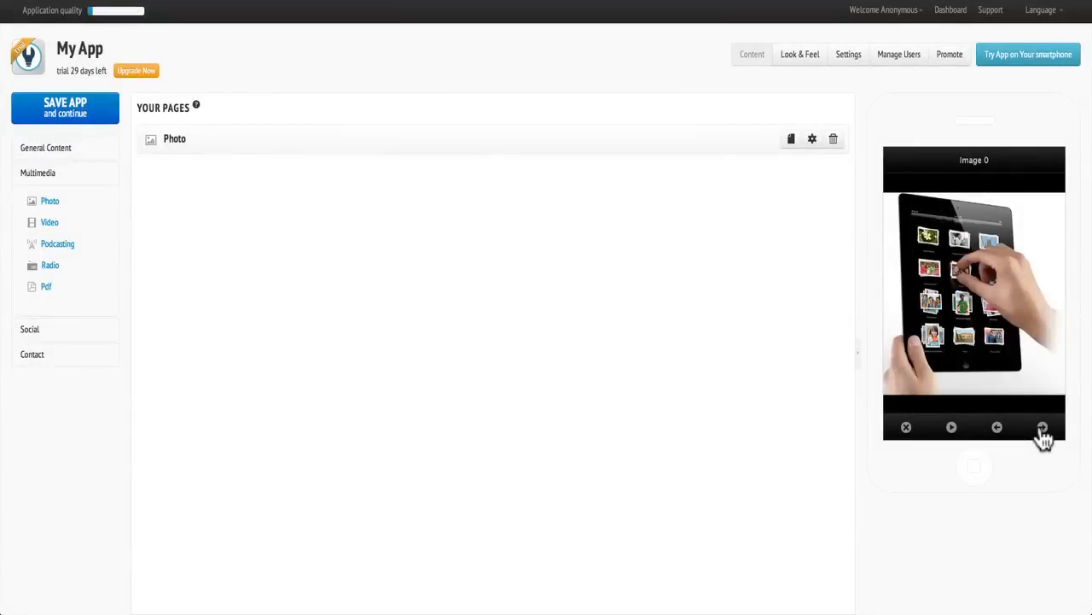
pyautogui.click(1042, 427)
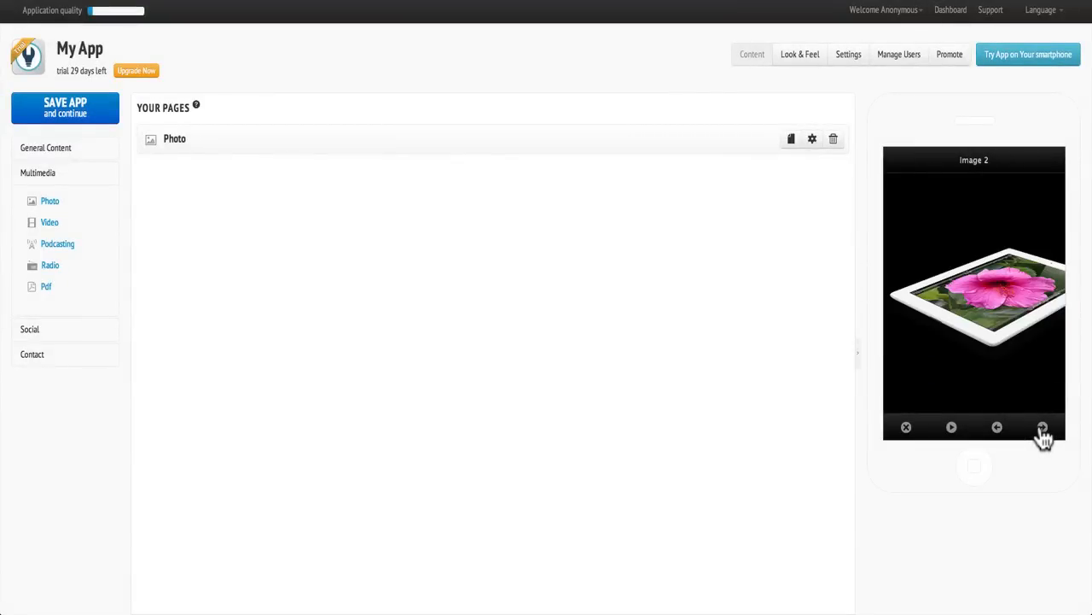
pyautogui.click(1042, 427)
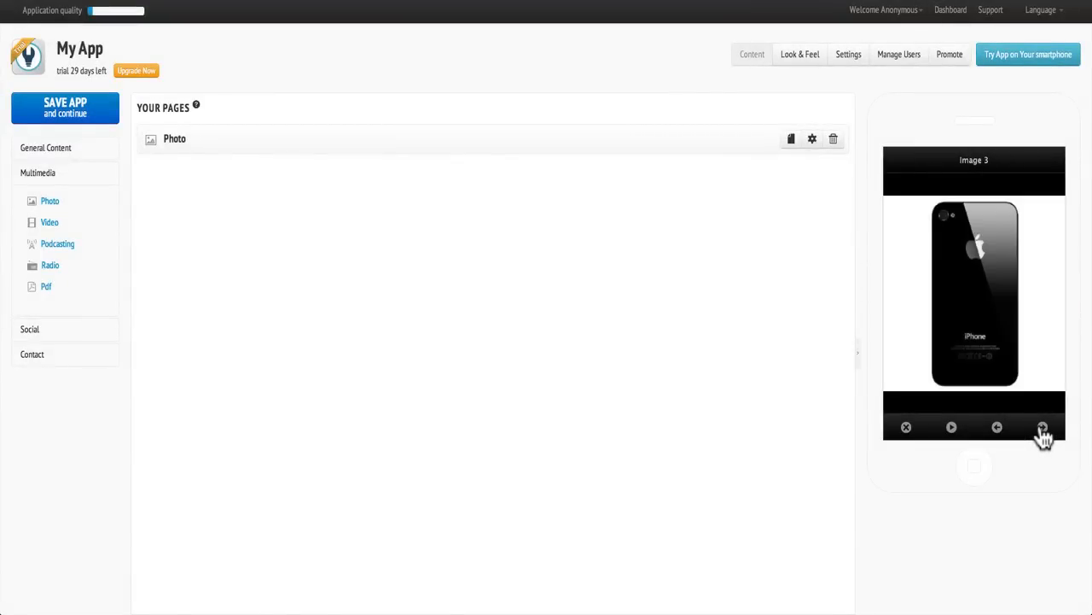